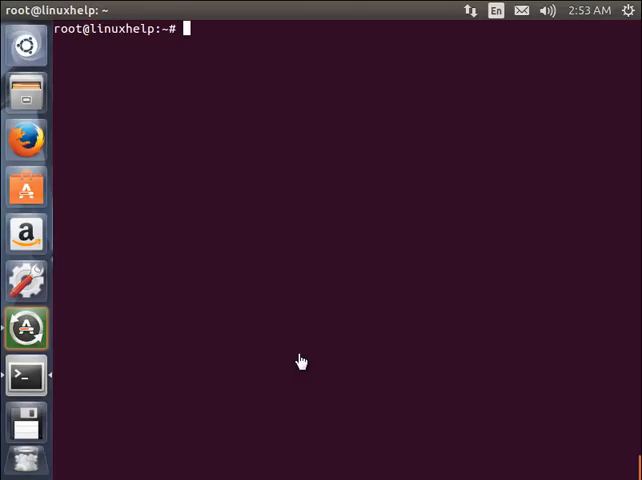
mouse_move(241, 265)
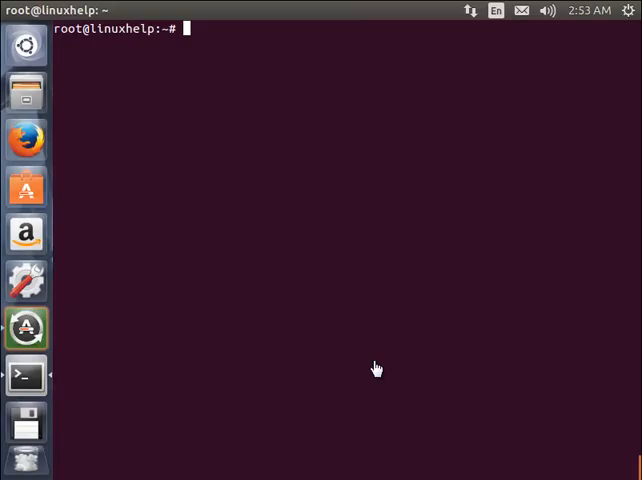
mouse_move(448, 333)
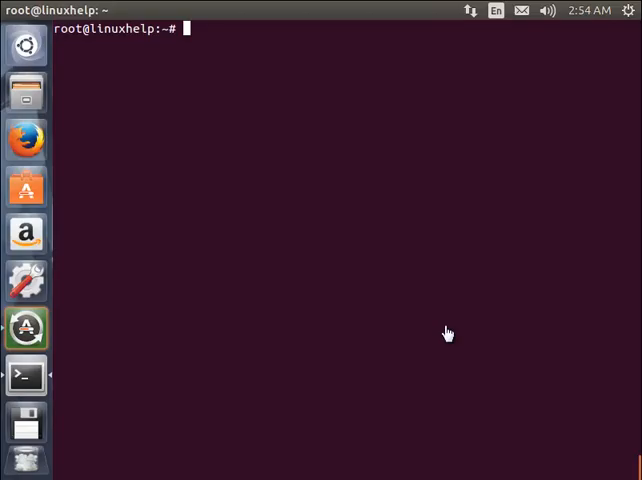
mouse_move(311, 281)
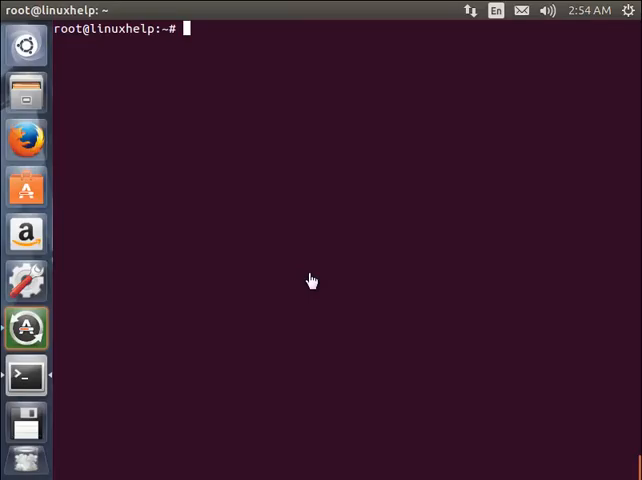
mouse_move(309, 273)
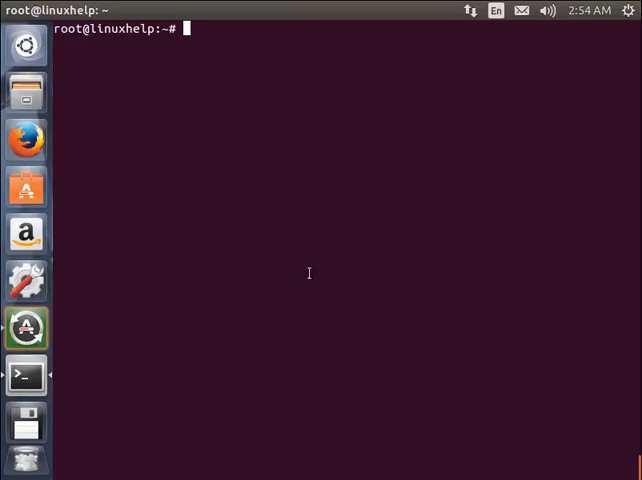
- Run 'apt-get install squid' and confirm with 'y' to install the proxy packages
text(a)
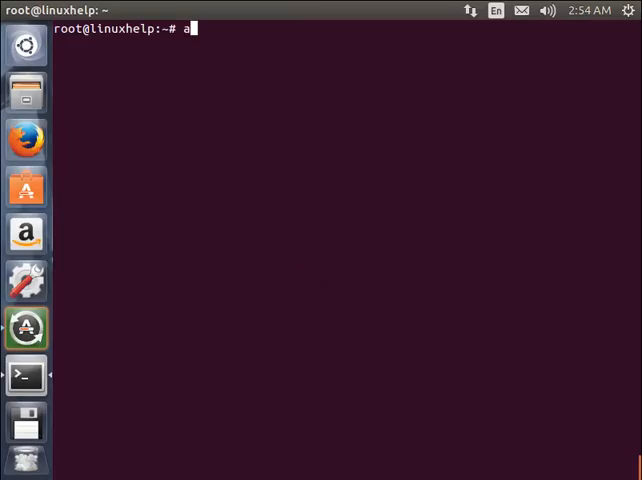
text(pt)
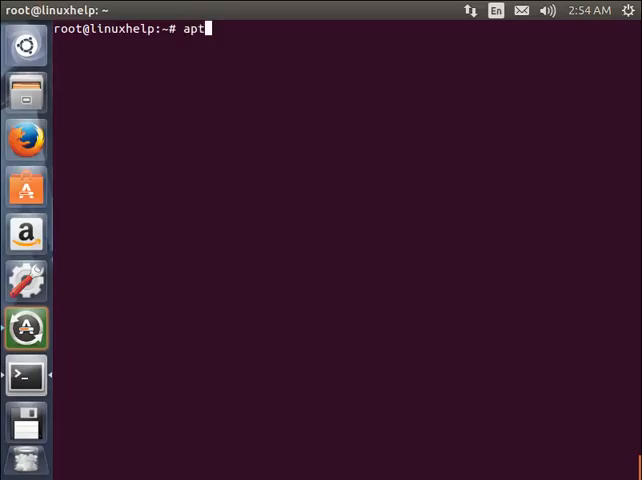
text(-get)
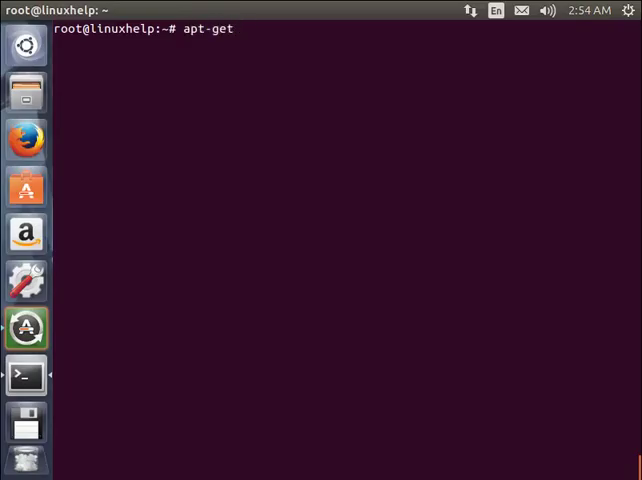
text(install)
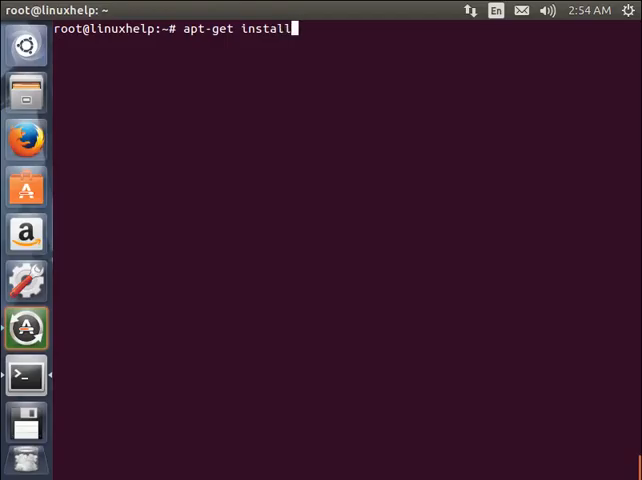
text(squi)
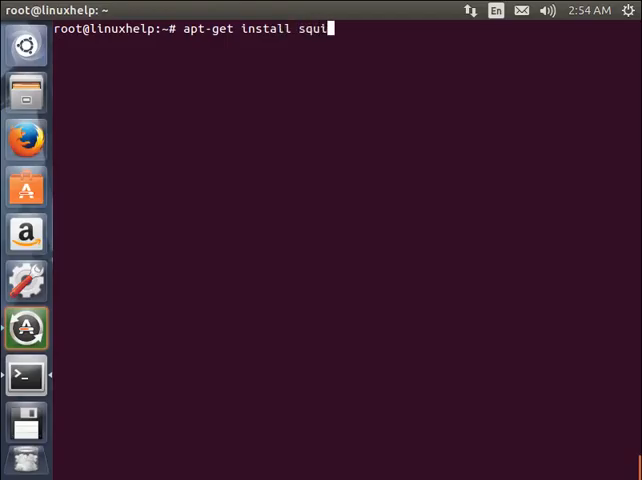
key(Return)
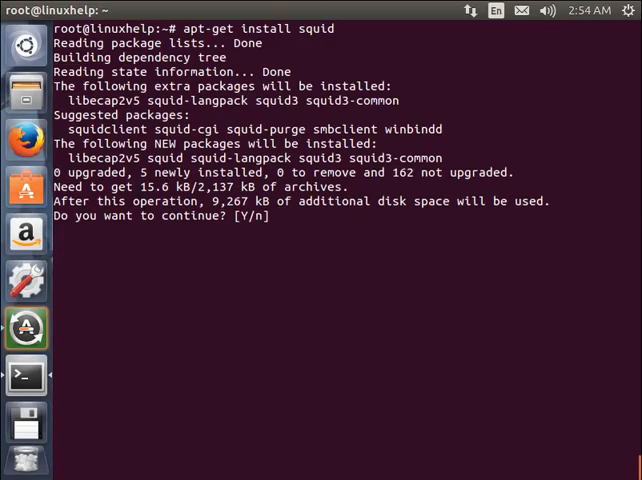
text(y)
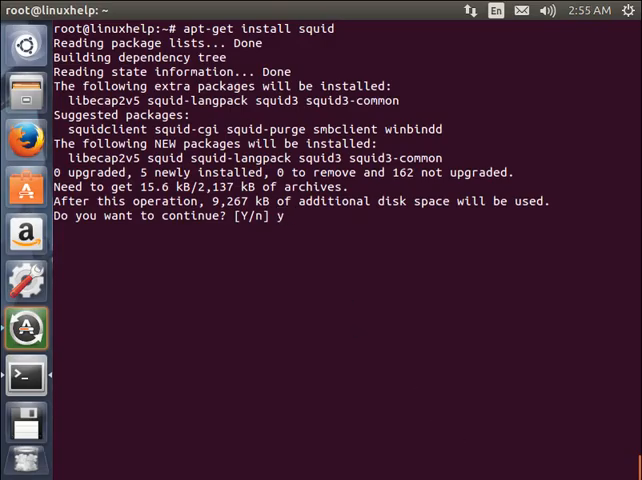
key(Return)
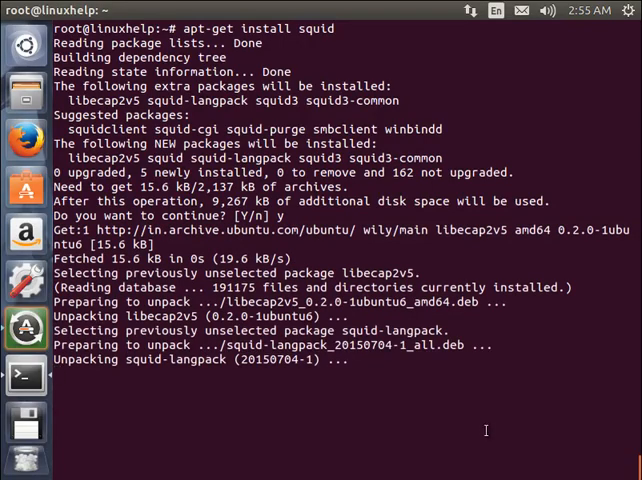
scroll(down, 3)
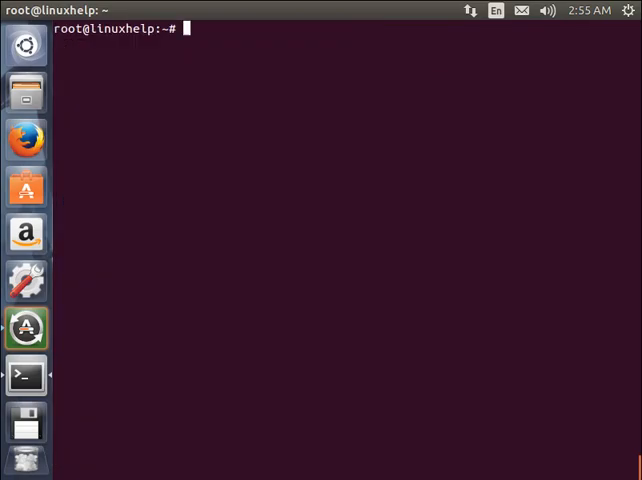
- Open /etc/squid3/squid.conf in vi for editing
text(v)
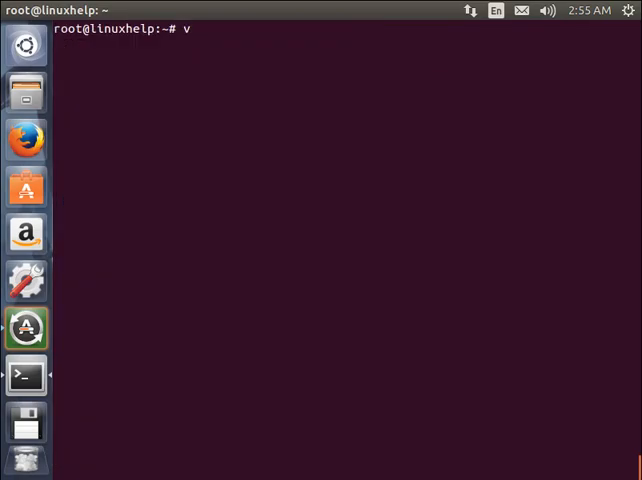
text(i)
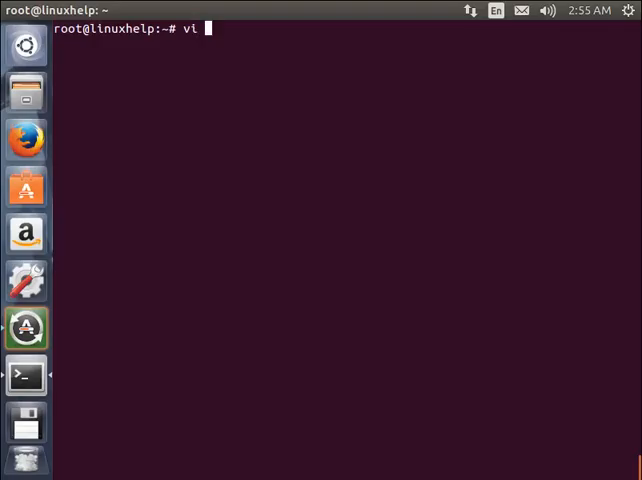
text(/etc/)
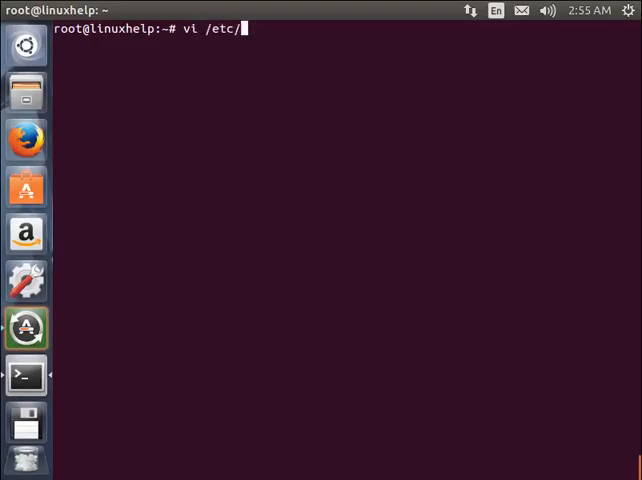
text(s)
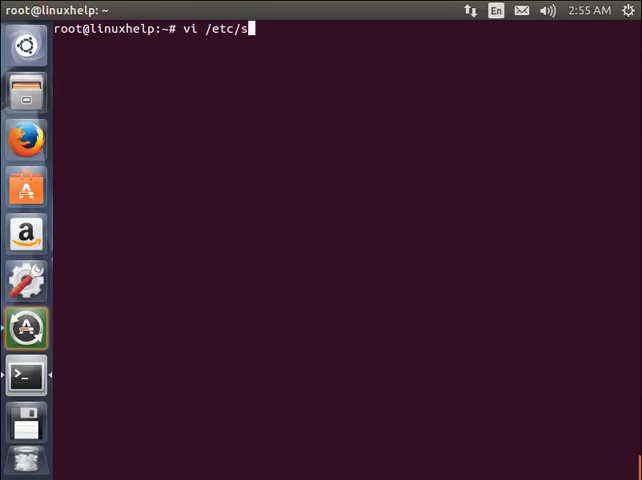
text(quid3/)
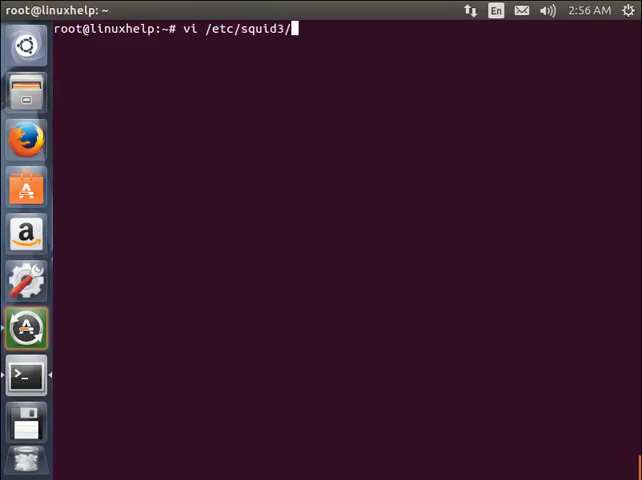
text(squid.conf)
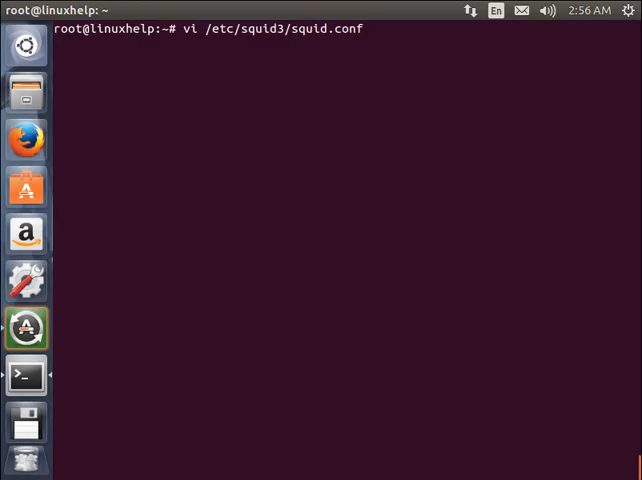
key(Return)
text(/)
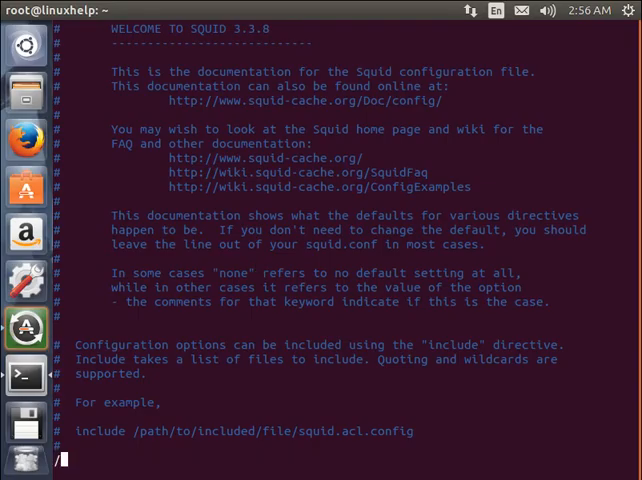
- Search squid.conf for the http_port directive showing port 3128
text(http)
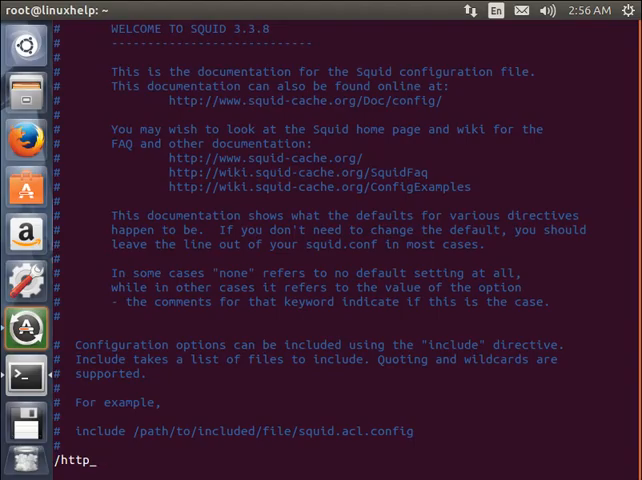
text(port)
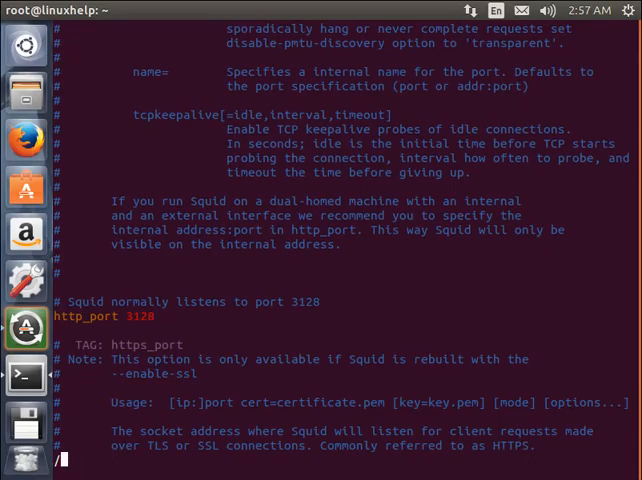
- Search for http_access and scroll to the INSERT YOUR OWN RULE(S) section
text(http)
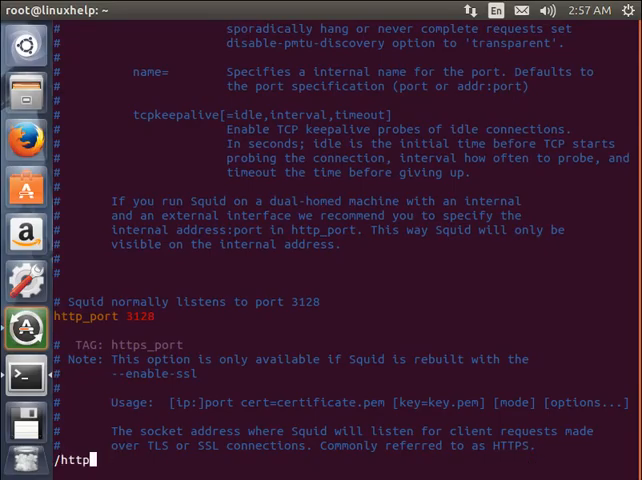
text(_access)
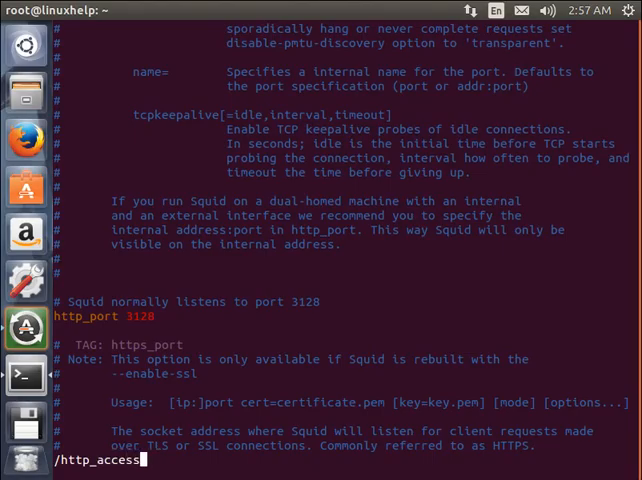
key(Return)
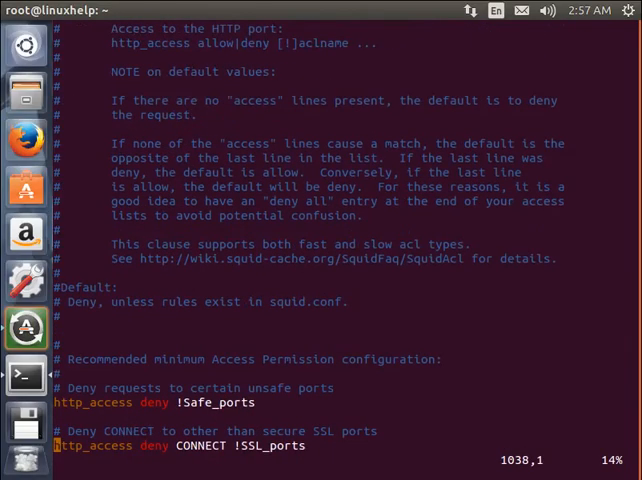
scroll(down, 3)
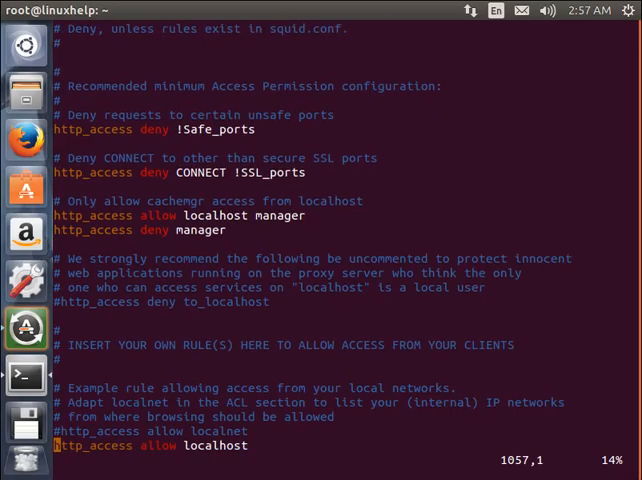
scroll(down, 3)
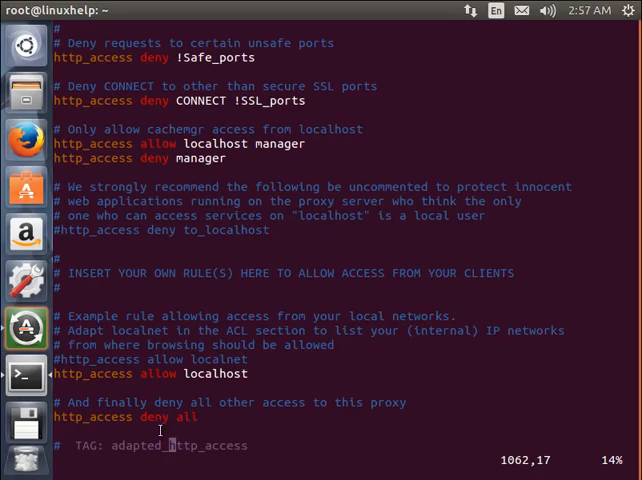
mouse_move(205, 417)
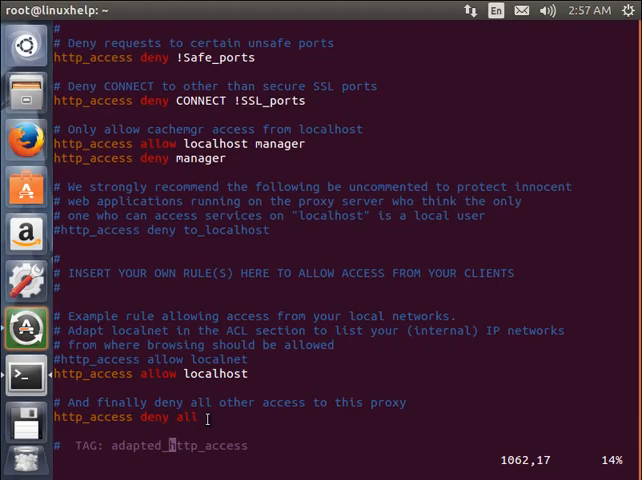
scroll(down, 3)
text(acl newlist src 192.168.5.210)
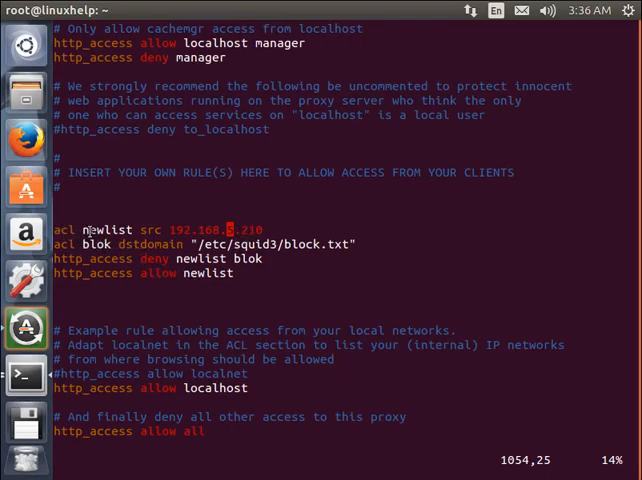
- Add acl newlist/blok and 'http_access deny newlist blok' rules, then save with :wq
double_click(103, 230)
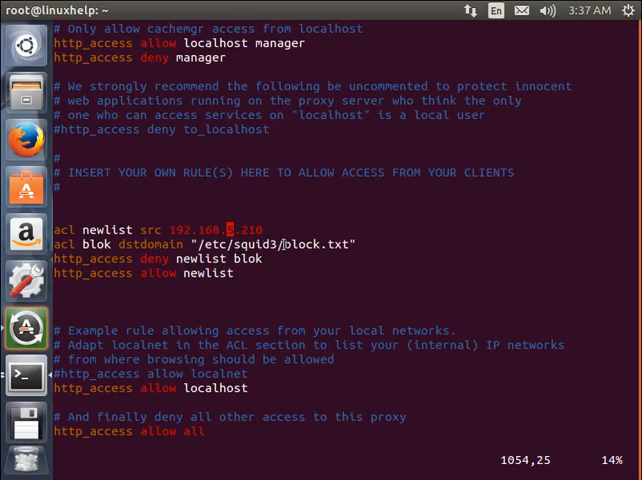
double_click(315, 244)
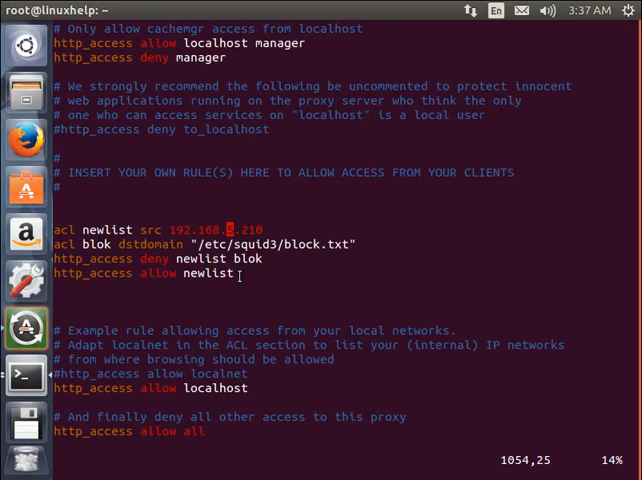
mouse_move(239, 274)
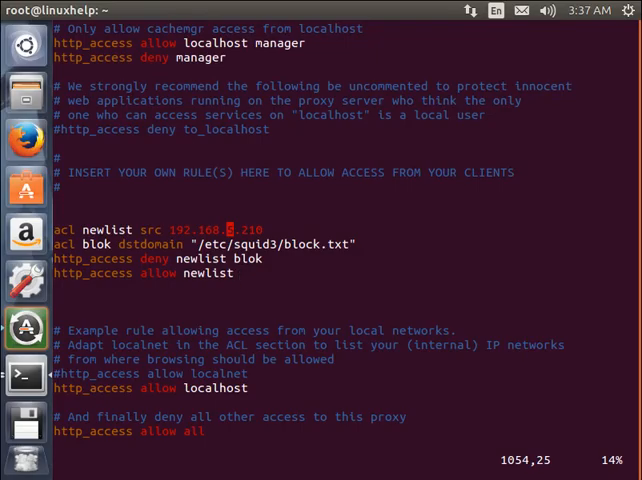
text(:wq)
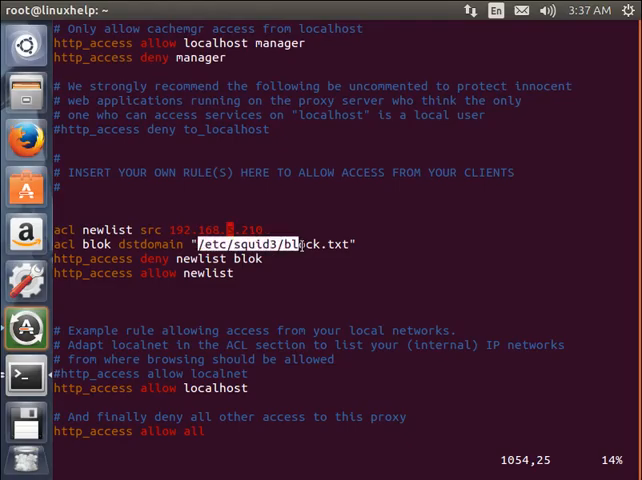
right_click(325, 243)
text(:)
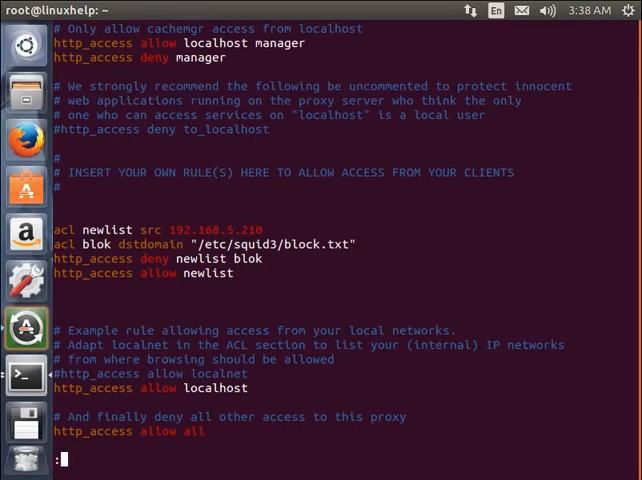
text(wq)
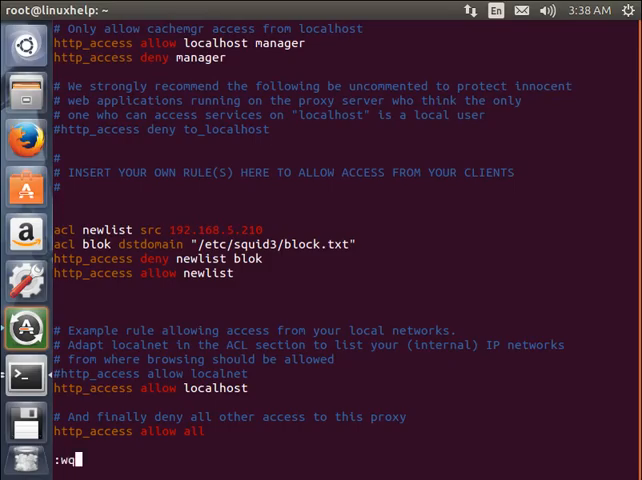
key(Return)
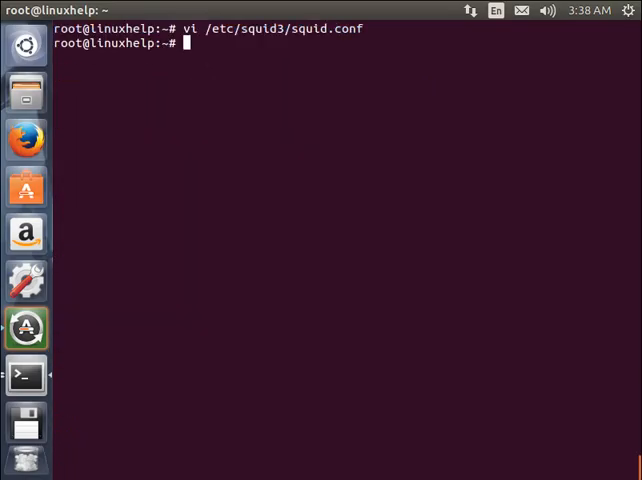
text(vi)
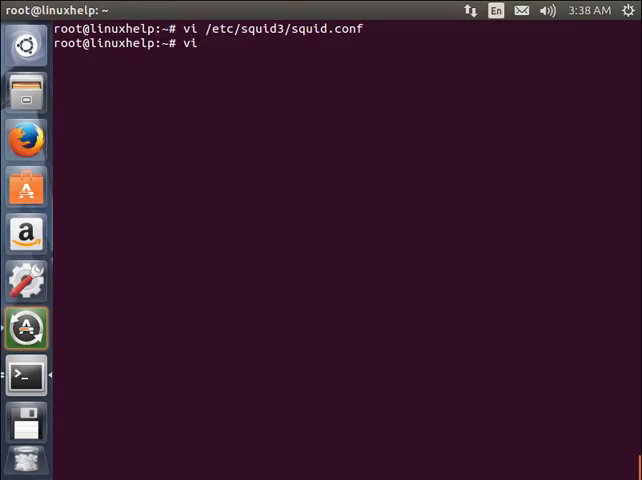
text(/etc/squid3/block.txt)
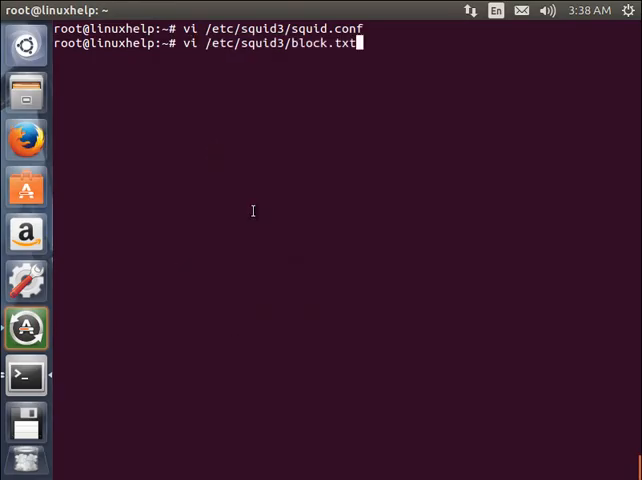
key(Return)
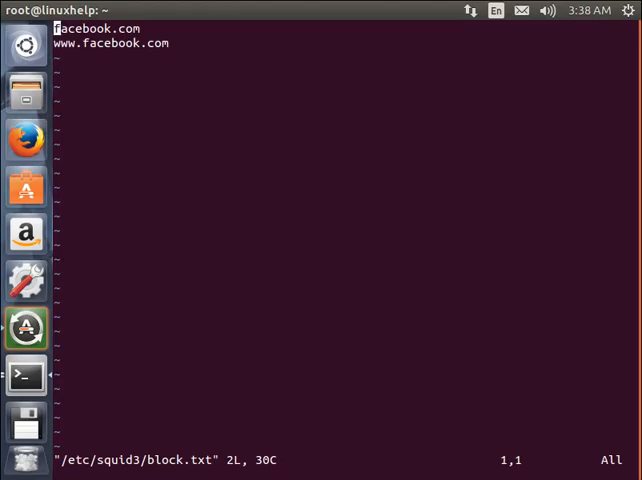
key(Down)
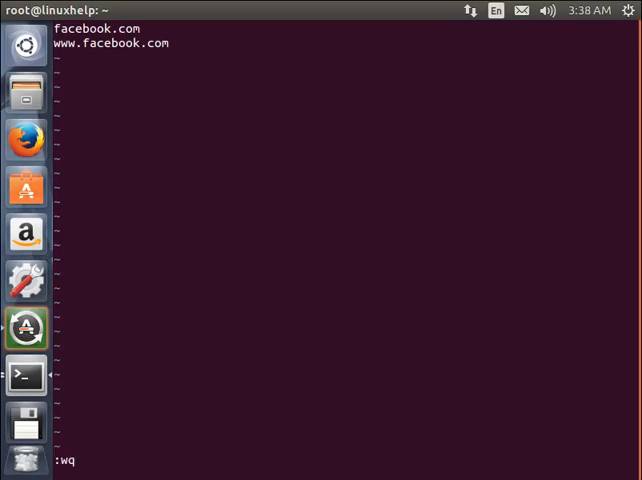
key(Return)
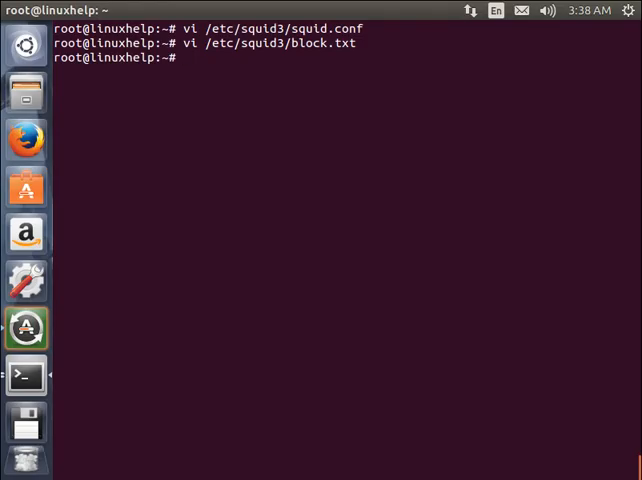
- Run 'service squid3 reload' so the new blocking rules take effect
text(servi)
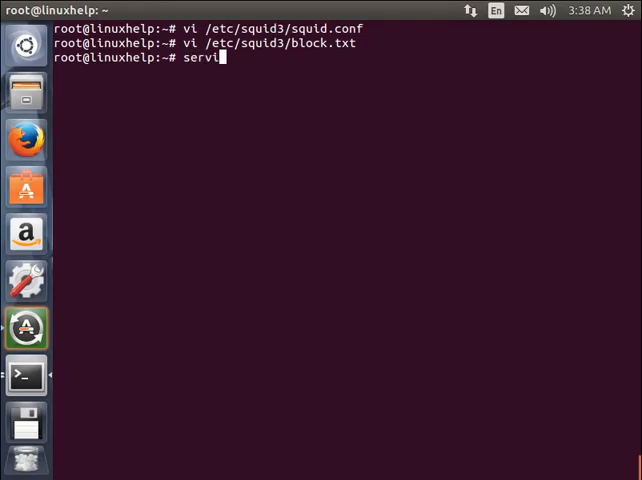
text(ce)
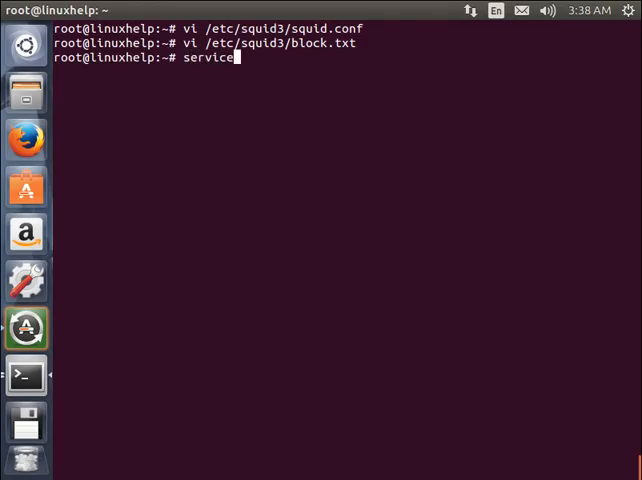
text(squi)
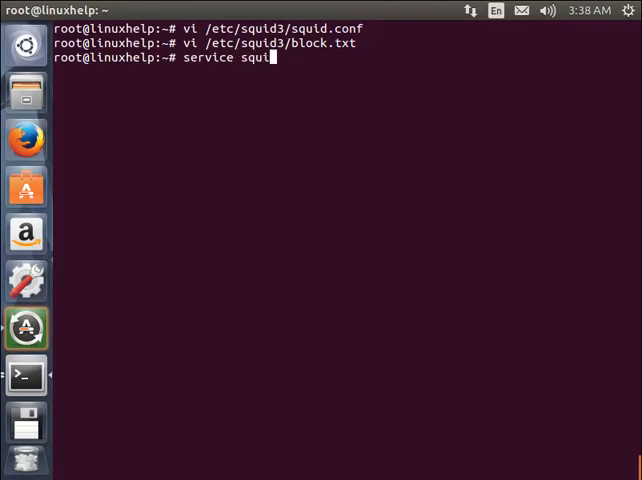
text(d3)
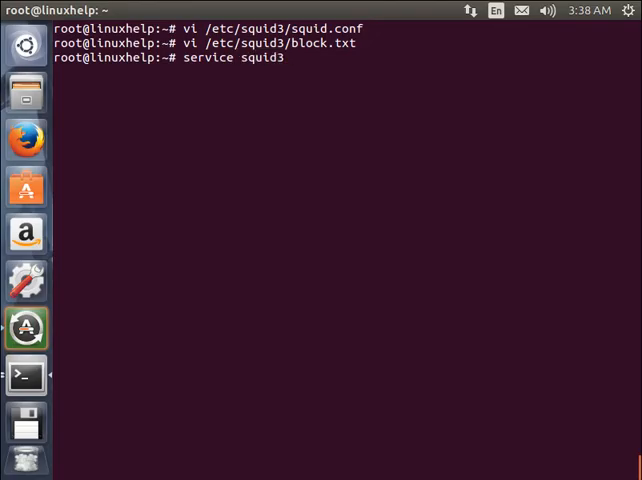
text(reload)
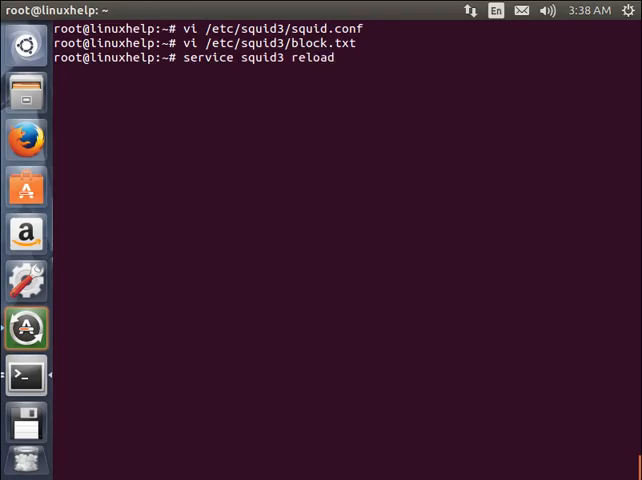
key(Return)
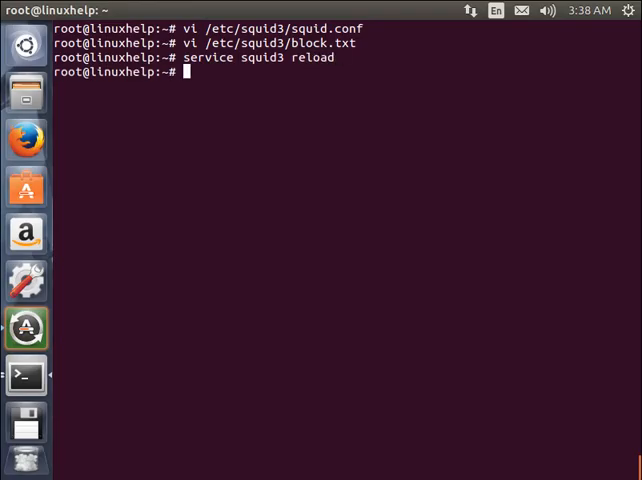
mouse_move(283, 253)
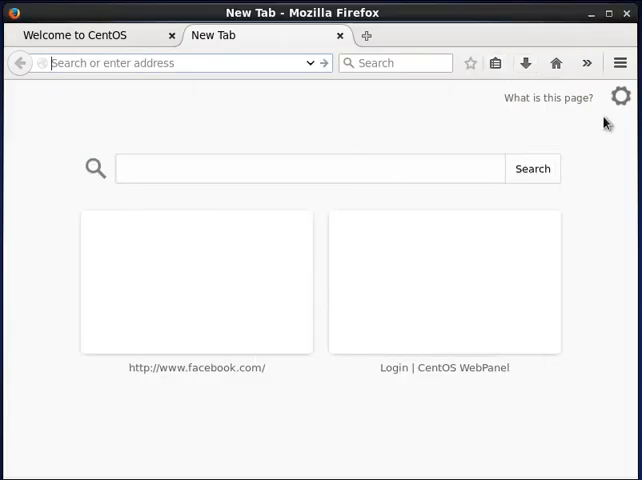
- Navigate Preferences > Advanced > Network and open the Connection Settings for the proxy
click(619, 62)
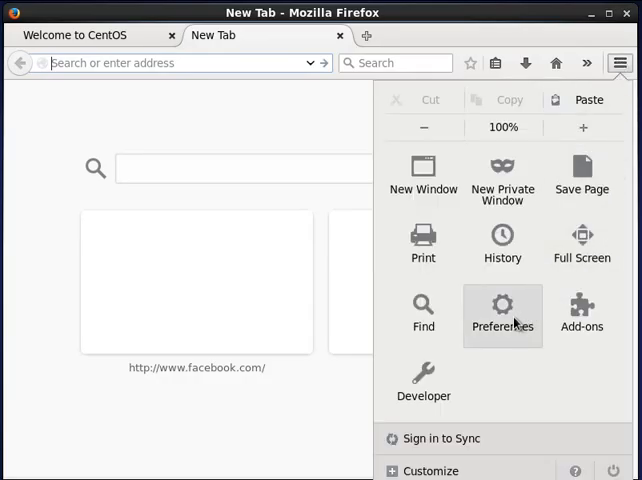
mouse_move(502, 314)
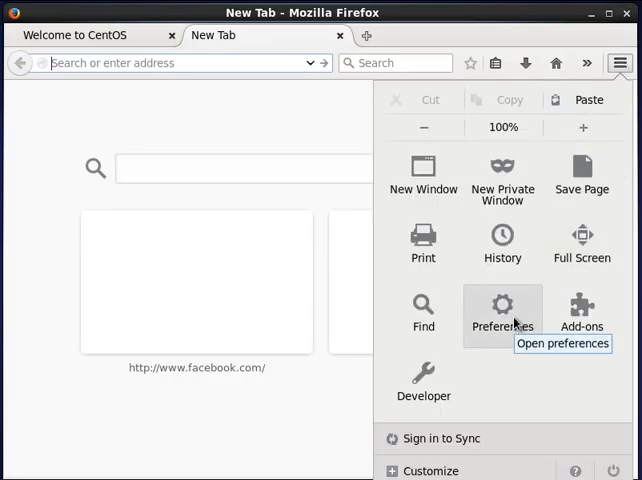
click(503, 310)
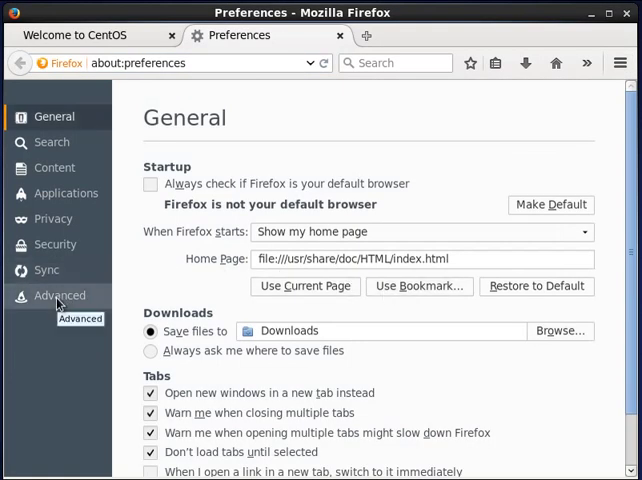
click(59, 295)
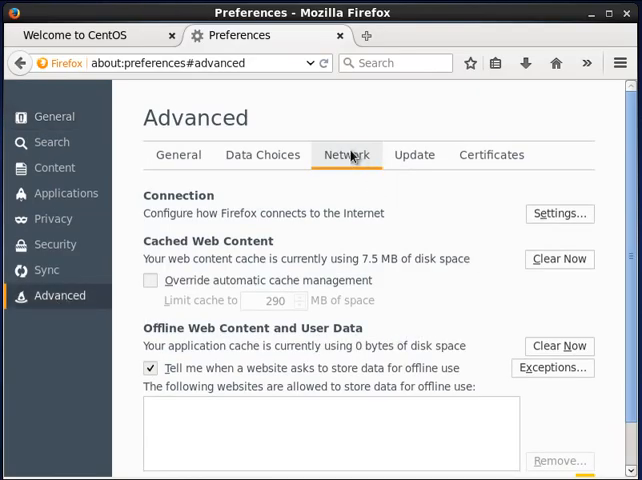
mouse_move(560, 213)
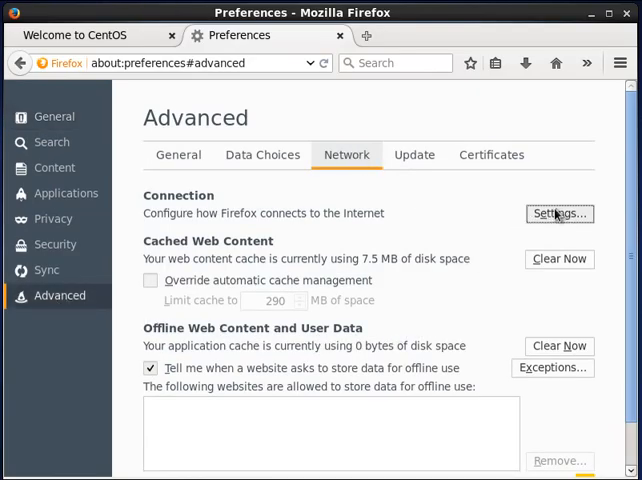
click(559, 213)
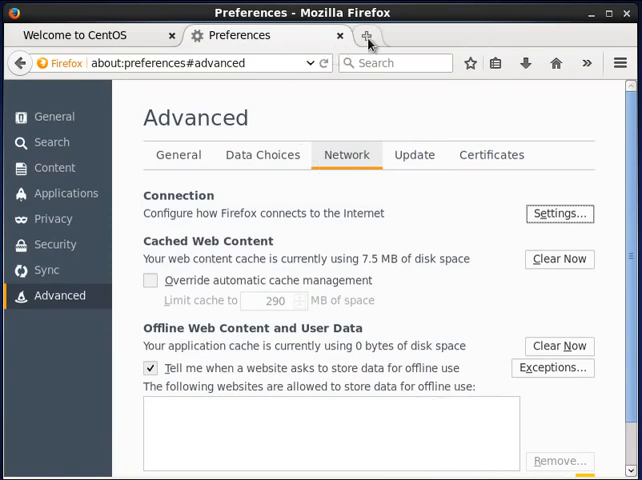
- Load google.com in a new browser tab
click(367, 35)
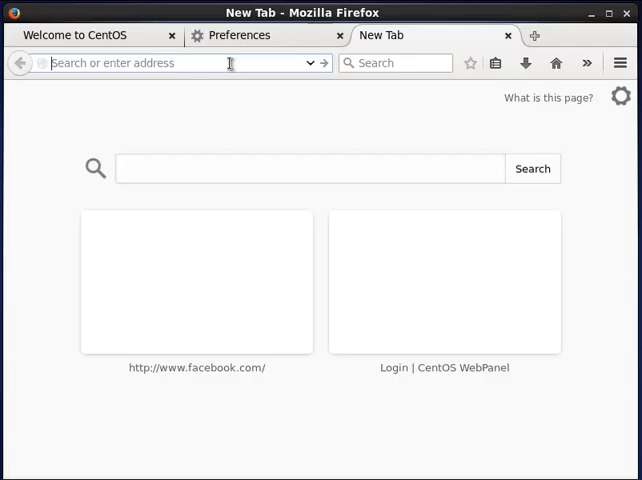
text(google.com)
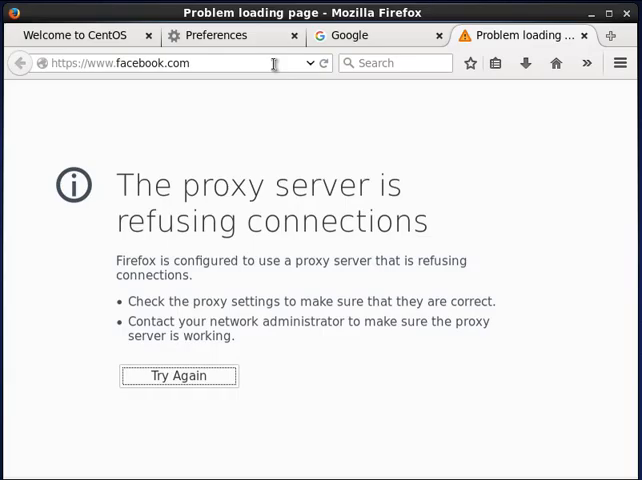
mouse_move(358, 203)
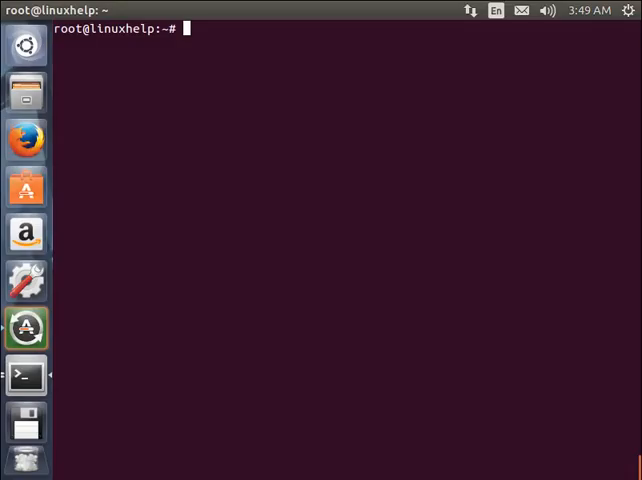
mouse_move(322, 344)
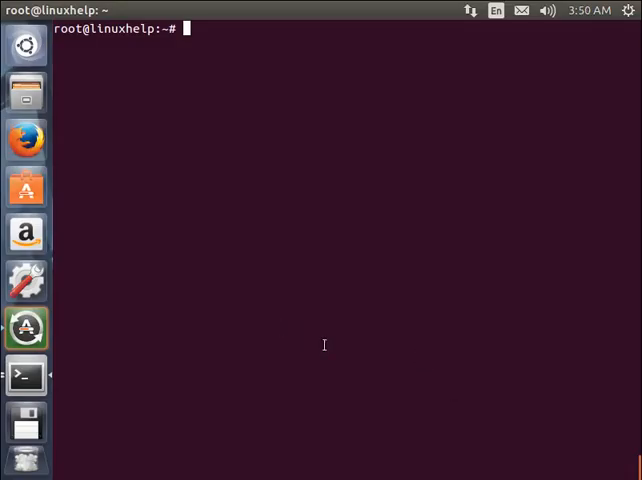
mouse_move(270, 320)
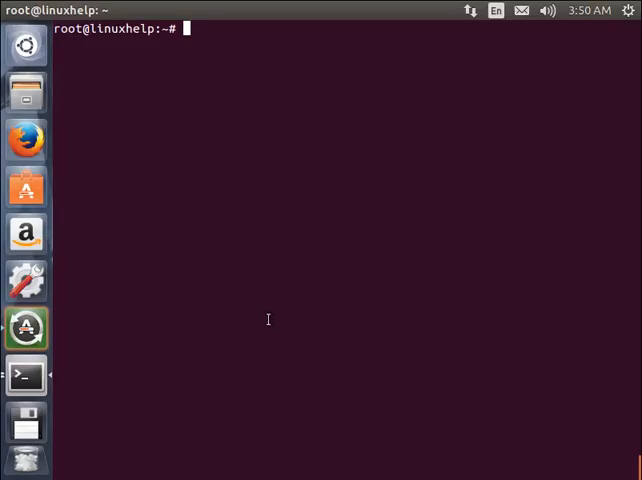
mouse_move(462, 458)
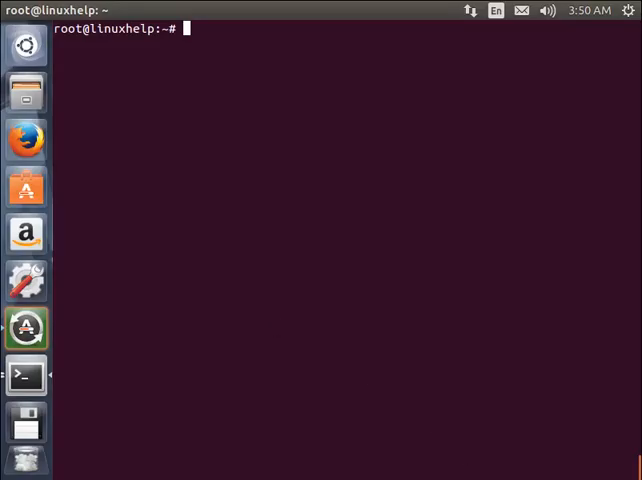
mouse_move(461, 363)
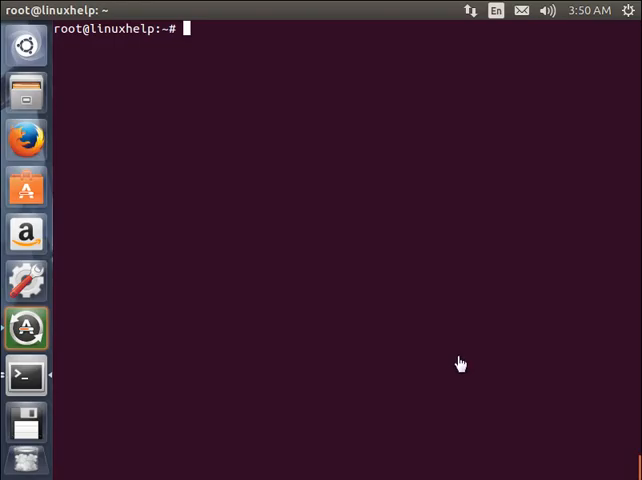
click(25, 138)
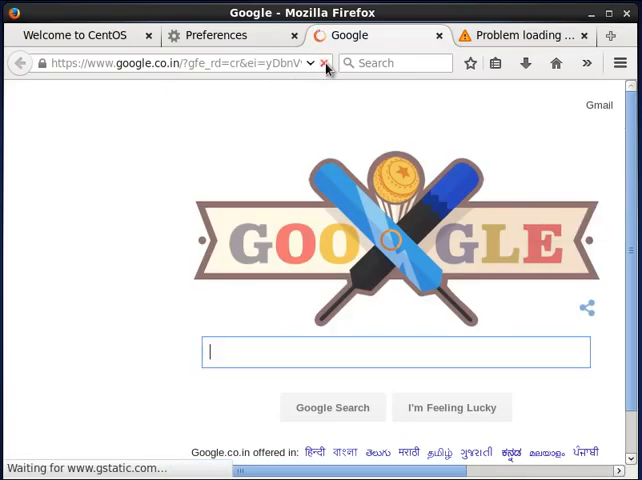
- Load Yahoo in a new tab, then return to the facebook.com tab showing the proxy error
click(520, 35)
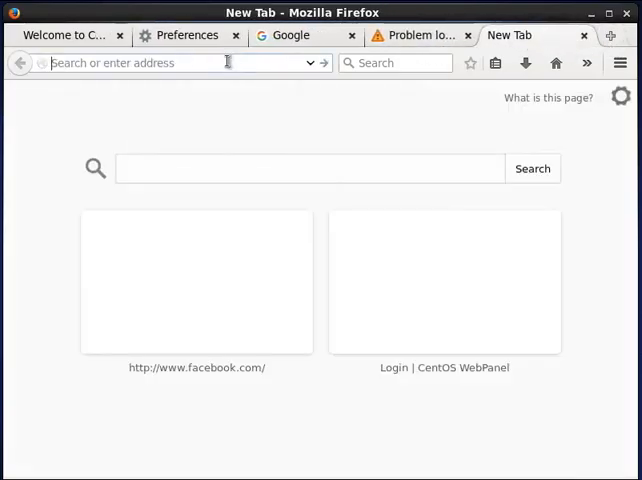
text(yah)
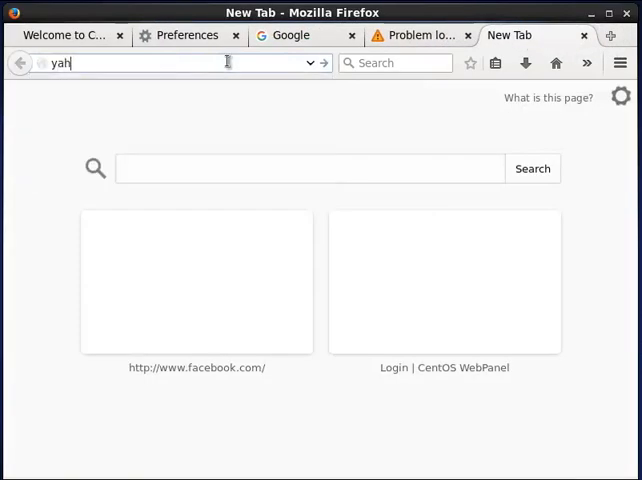
key(Return)
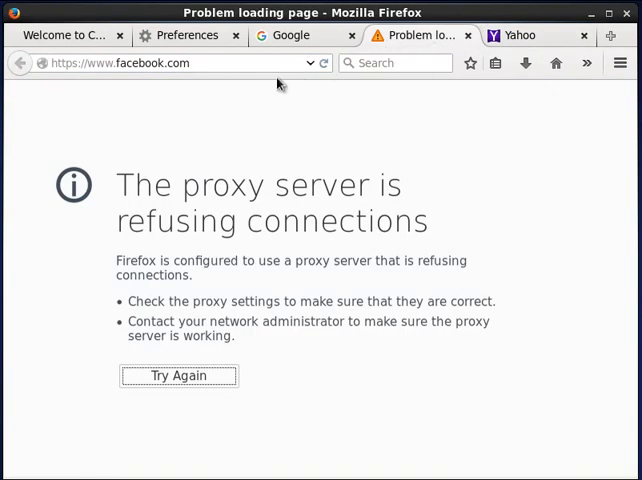
click(180, 63)
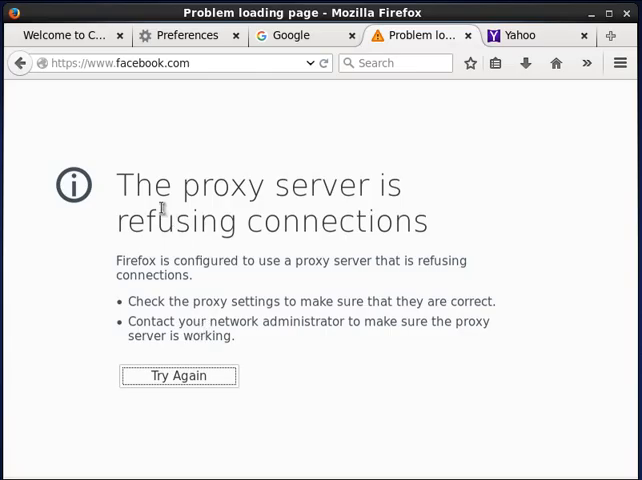
mouse_move(293, 260)
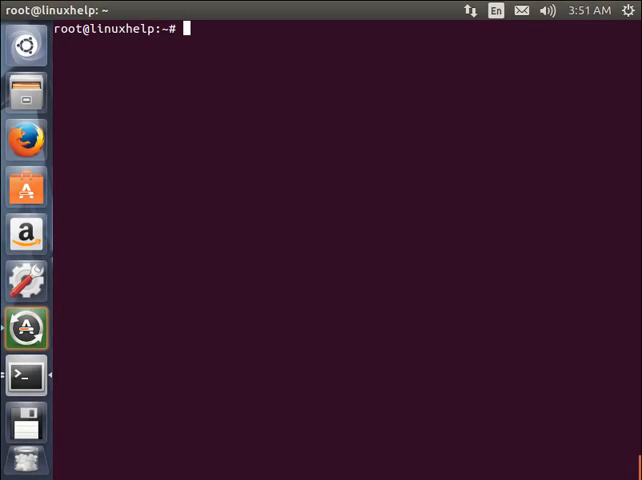
mouse_move(409, 315)
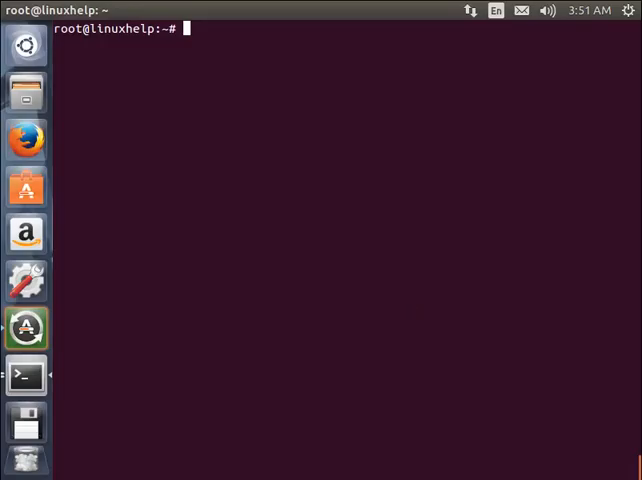
text(cat)
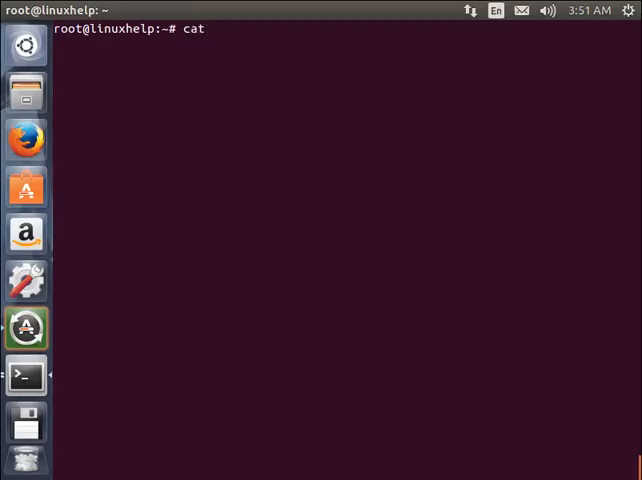
text(/)
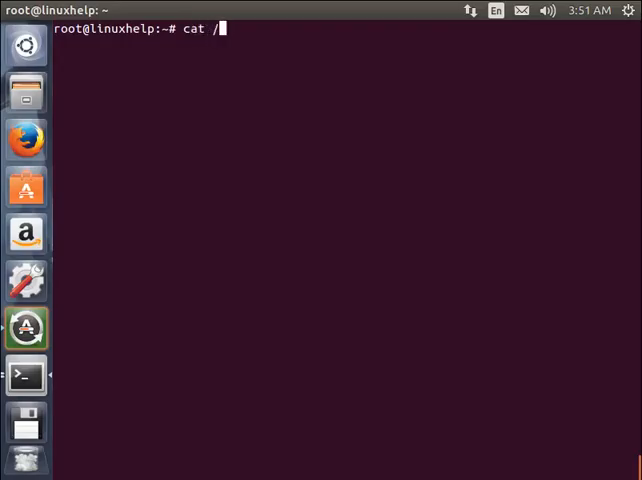
text(var/)
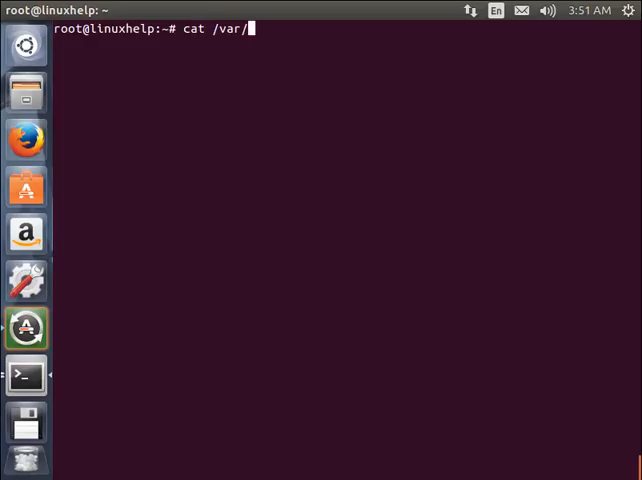
text(log/)
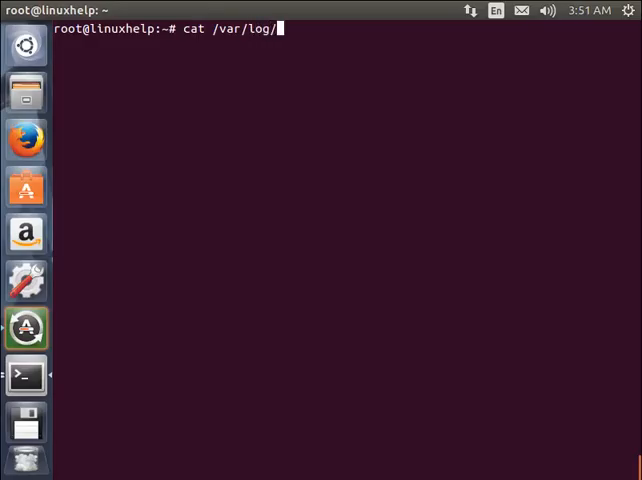
text(squid3/)
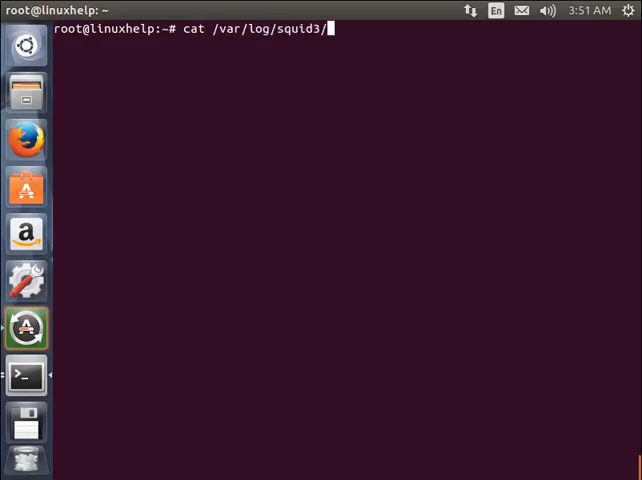
mouse_move(330, 28)
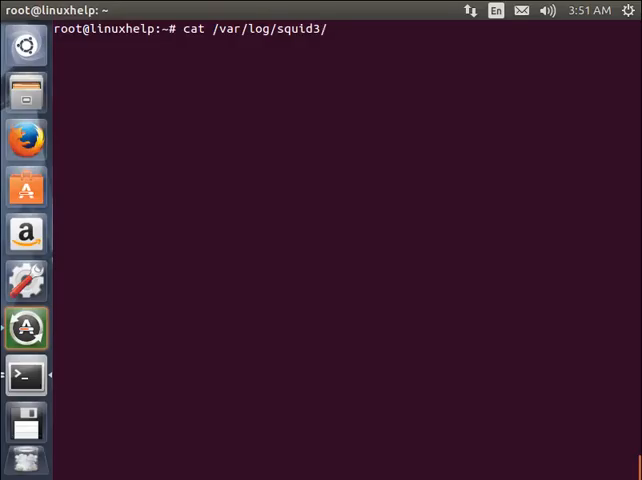
text(acce)
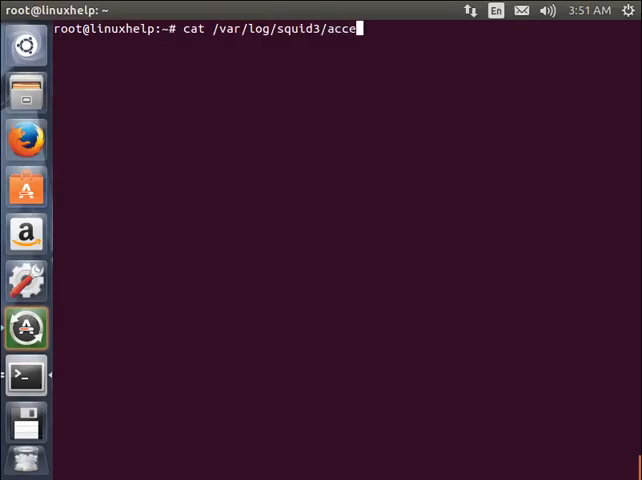
text(ss.log)
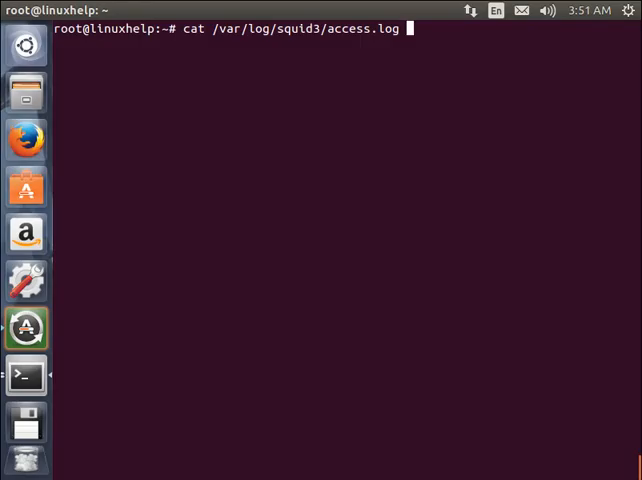
key(Return)
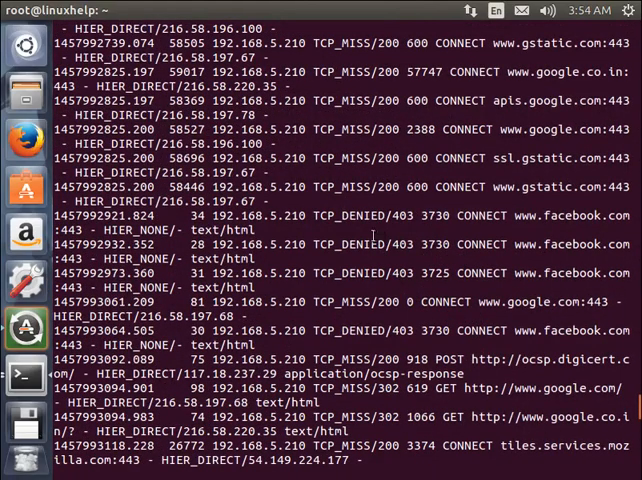
double_click(365, 215)
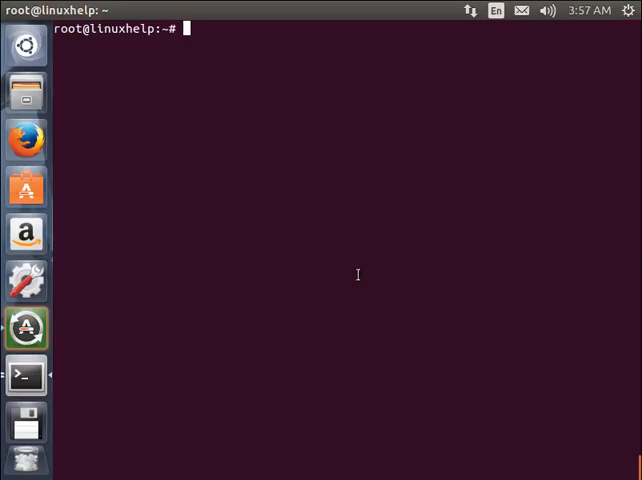
text(vi)
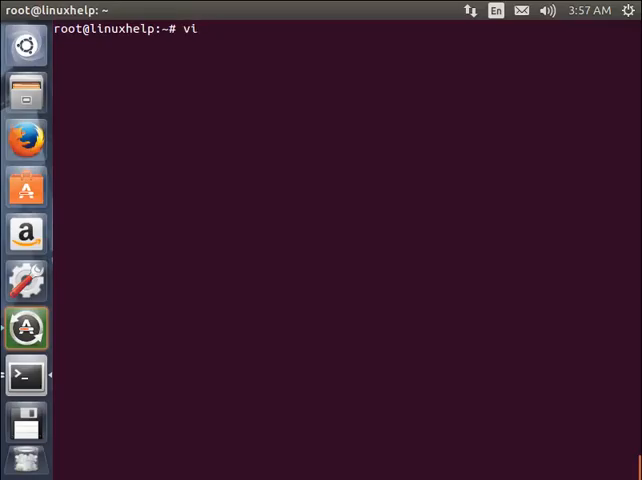
text(/etc/)
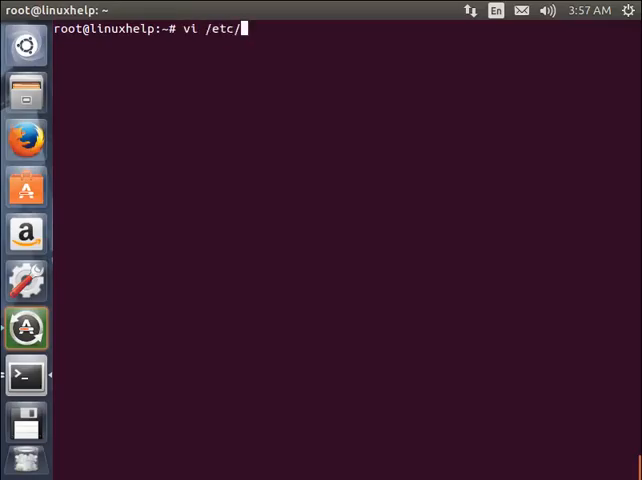
text(squ)
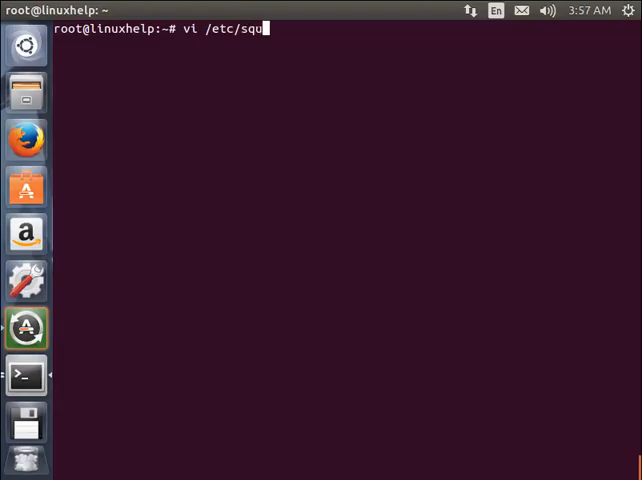
text(id3/sq)
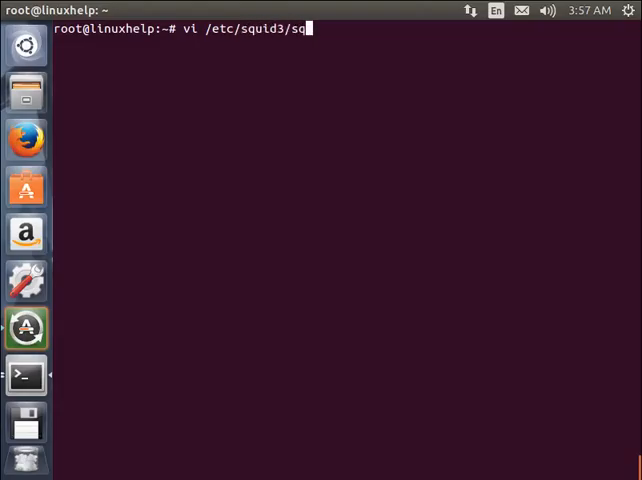
text(uid.conf)
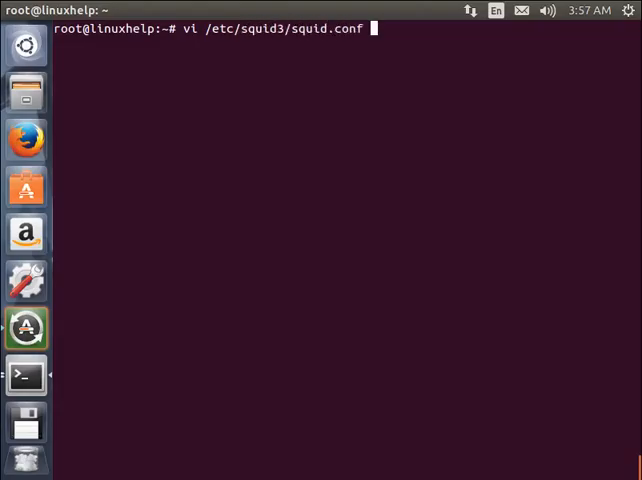
key(Return)
text(/)
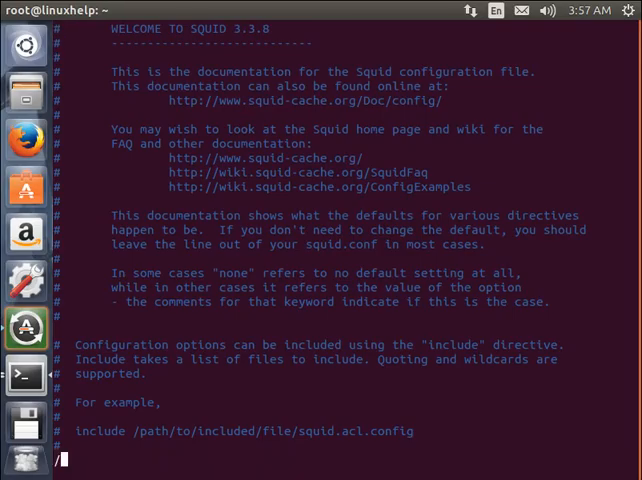
text(acc)
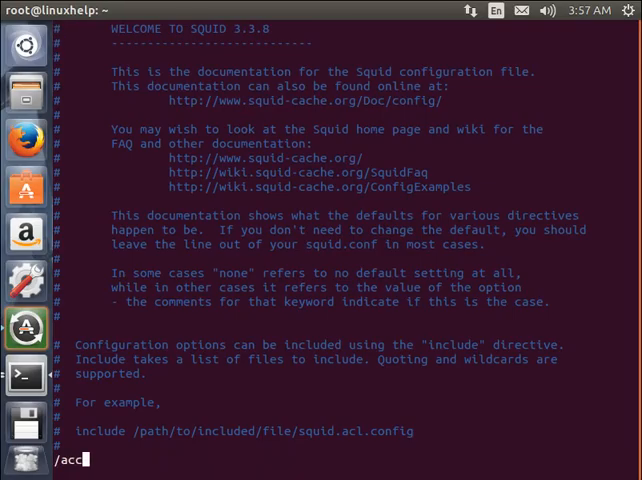
text(ess)
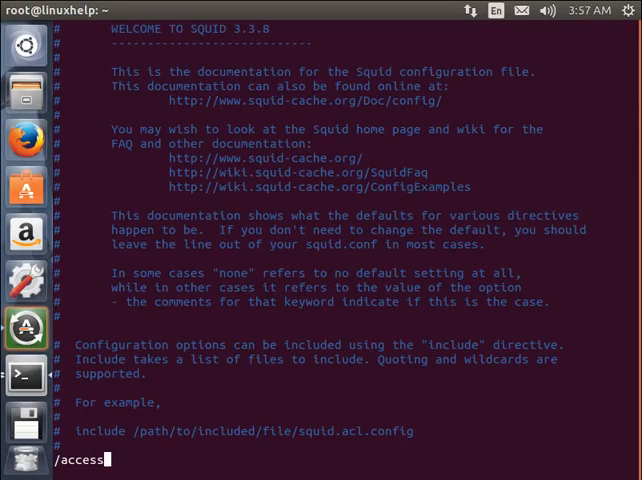
text(_lo)
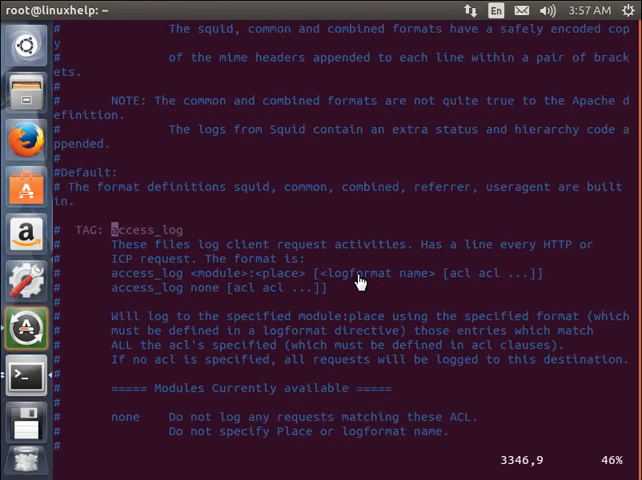
scroll(down, 3)
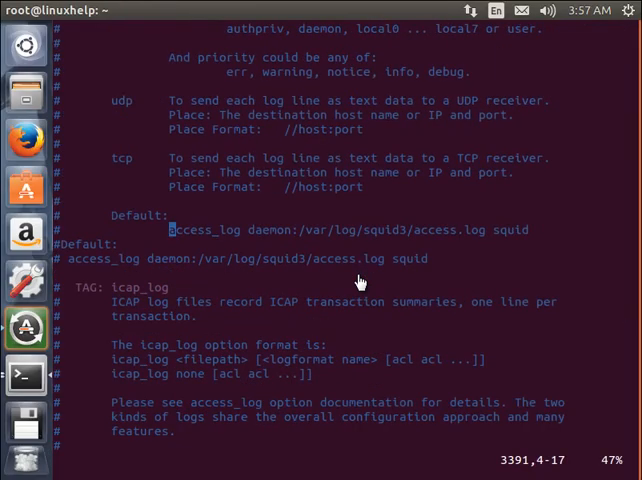
text(/access_log)
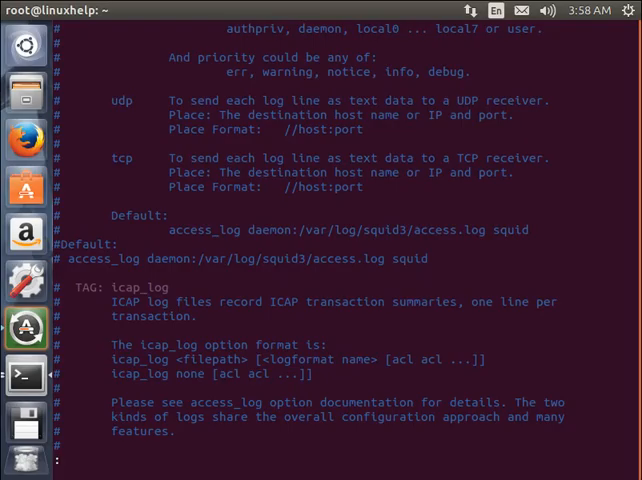
text(wq)
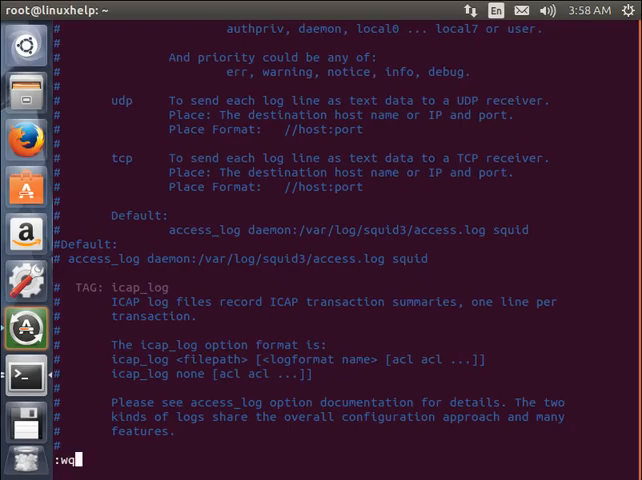
key(Return)
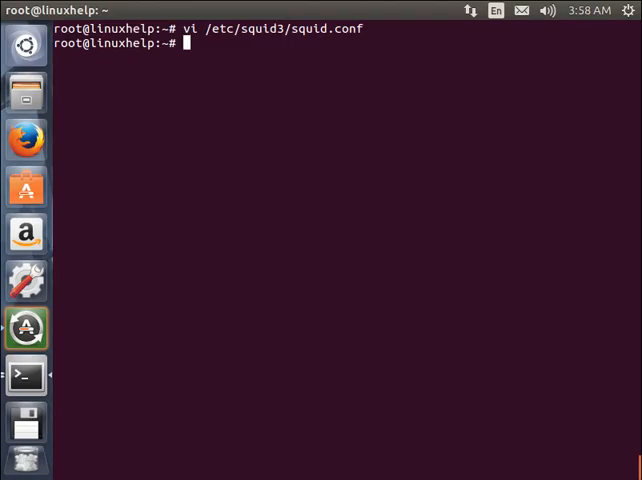
- Run service squid3 reload to apply the Squid configuration, returning to a clean root prompt
text(ser)
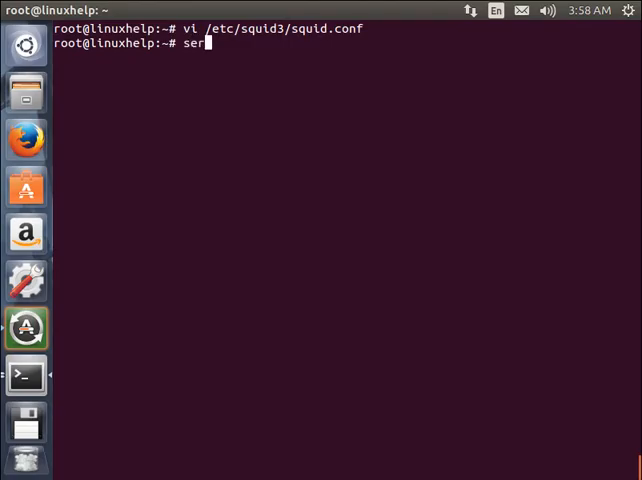
text(vice squid3)
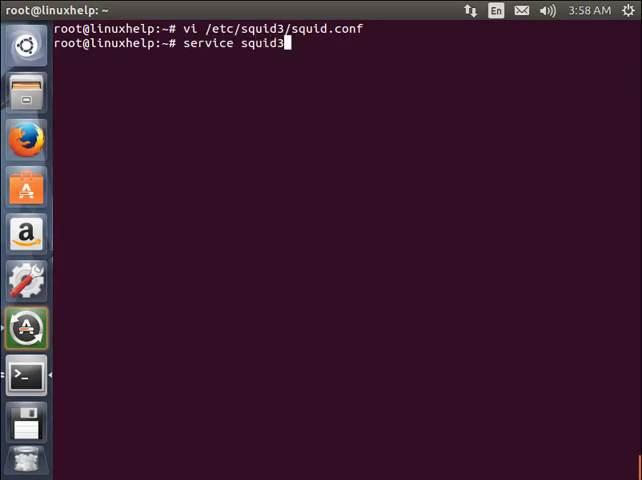
text(reload)
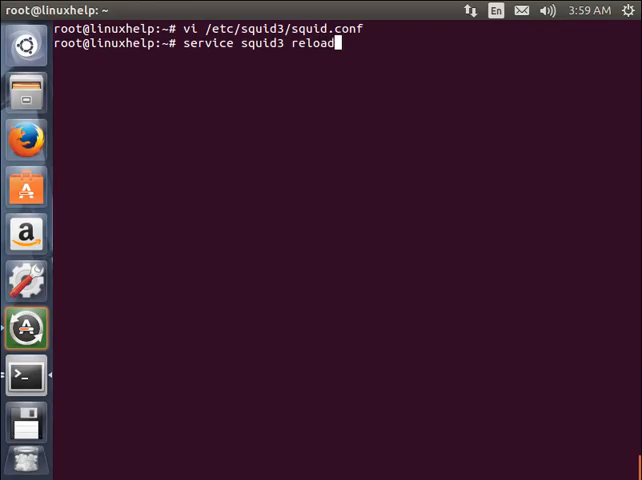
key(Return)
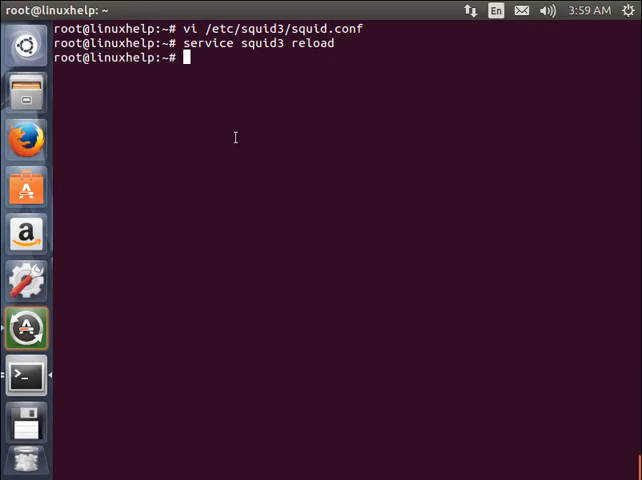